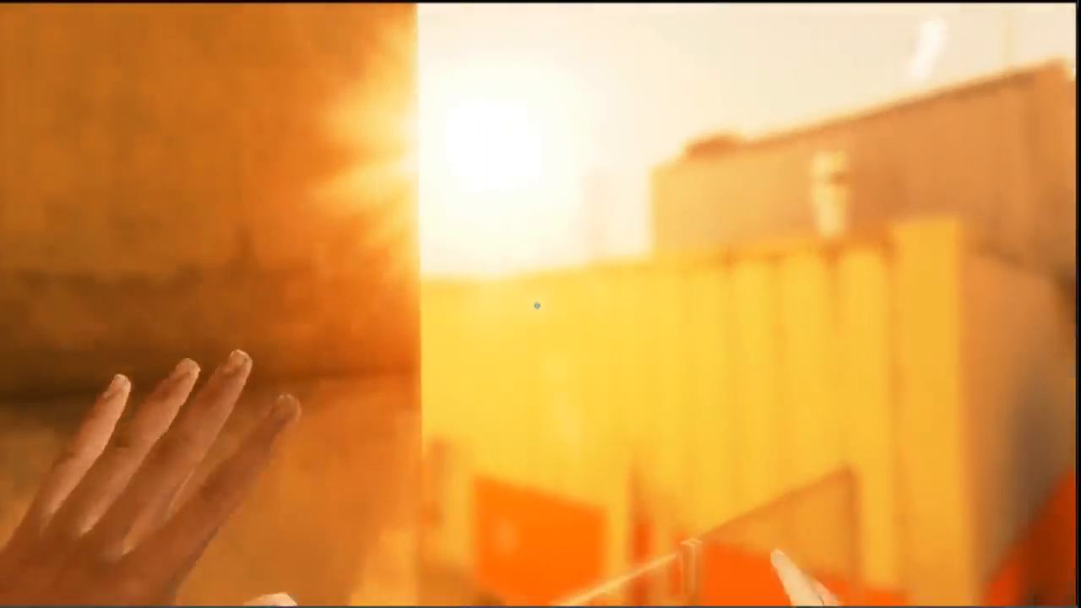
{"action": "mouse_move", "coordinate": [537, 305]}
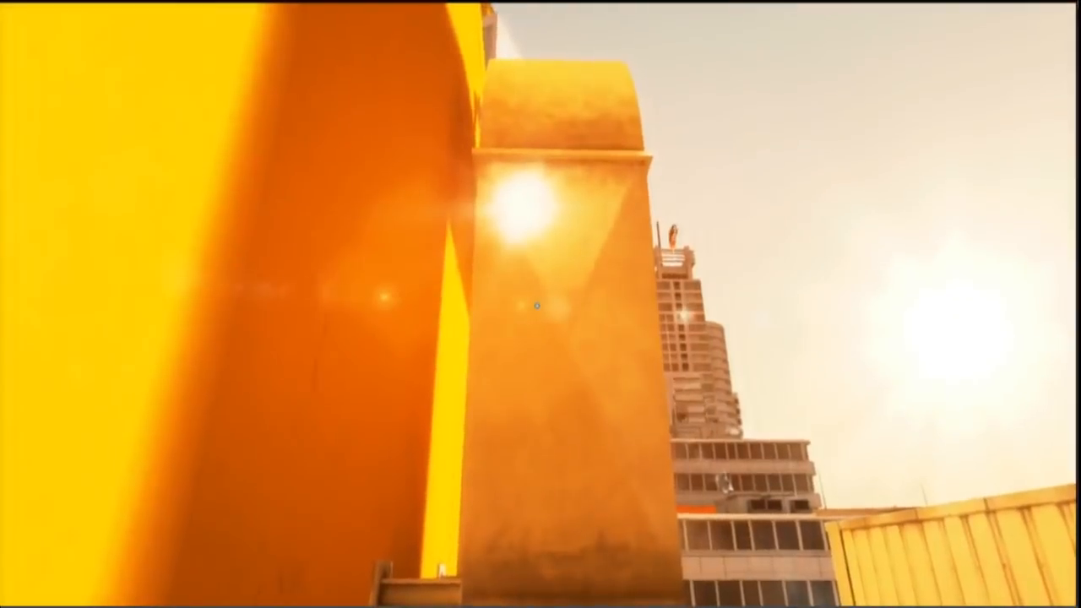